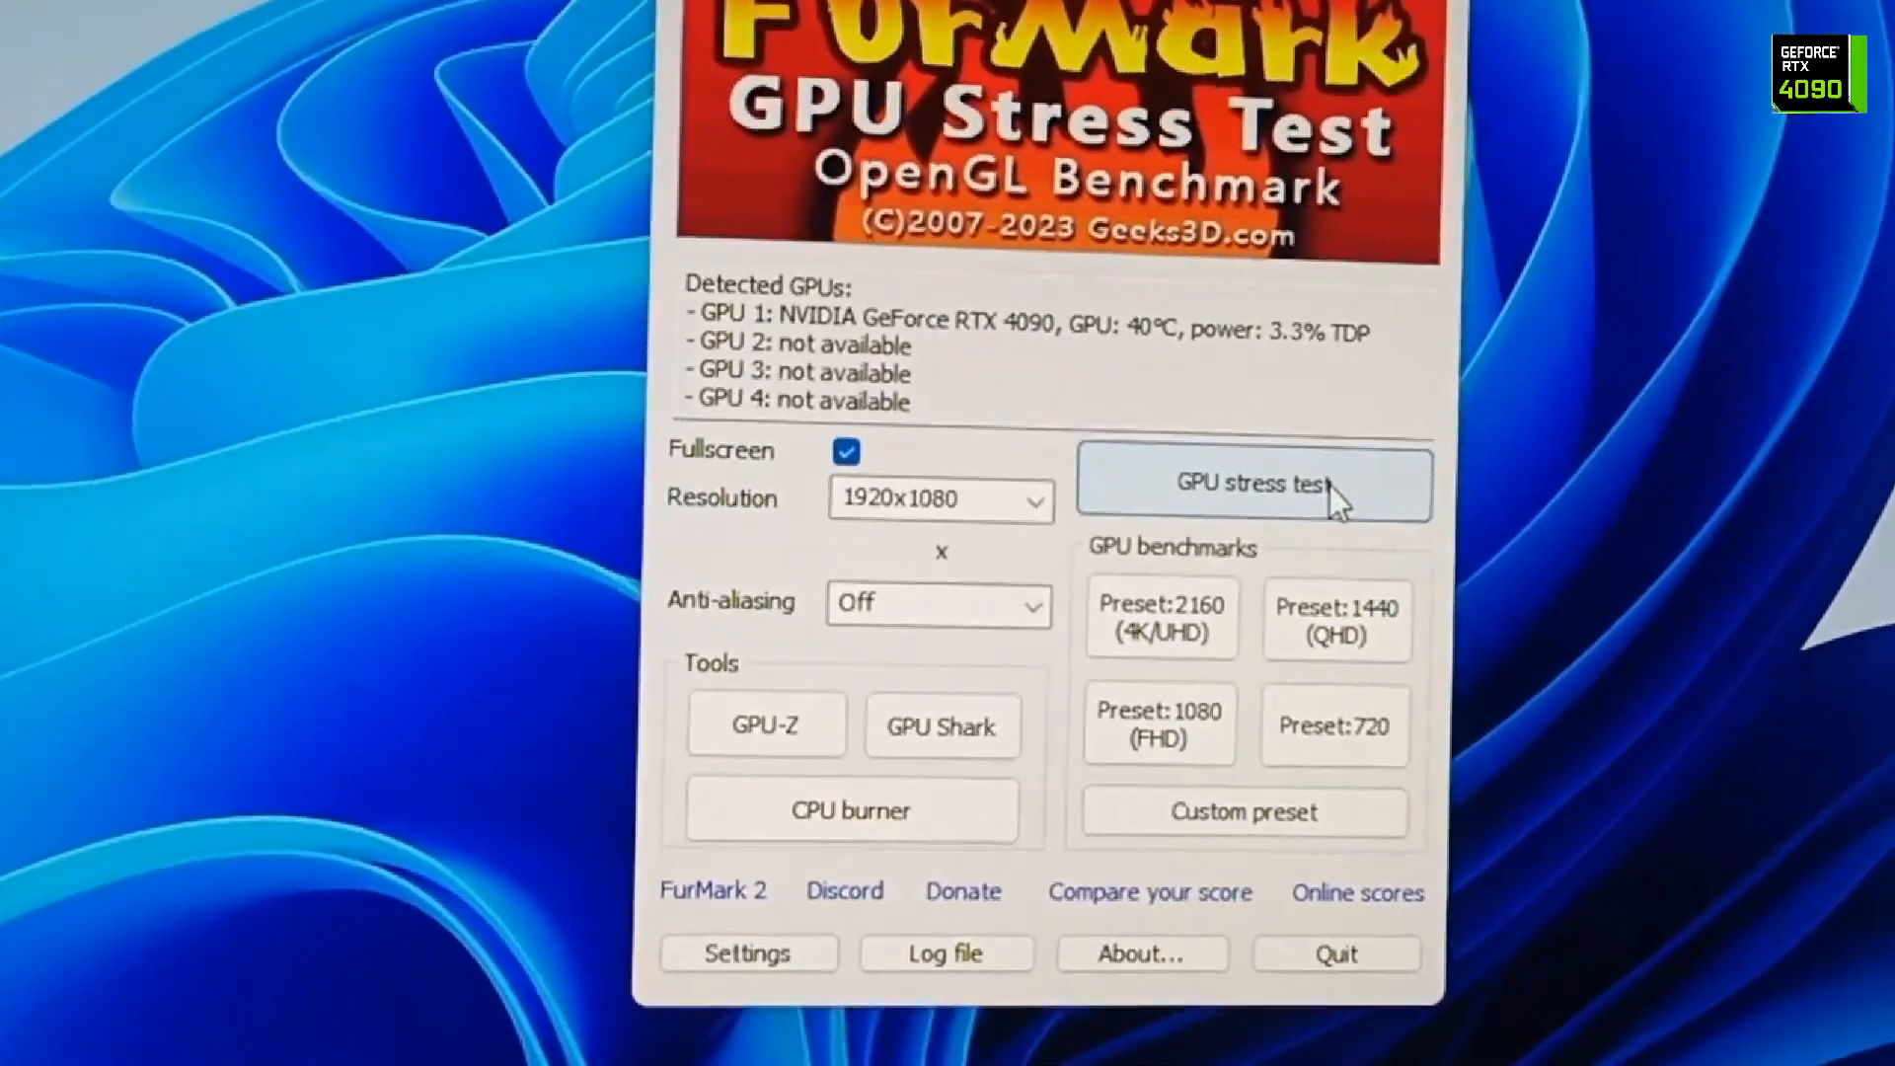
Step: Launch the 1920x1080 fullscreen GPU stress test on the RTX 4090, accepting the caution warning
left_click(1254, 484)
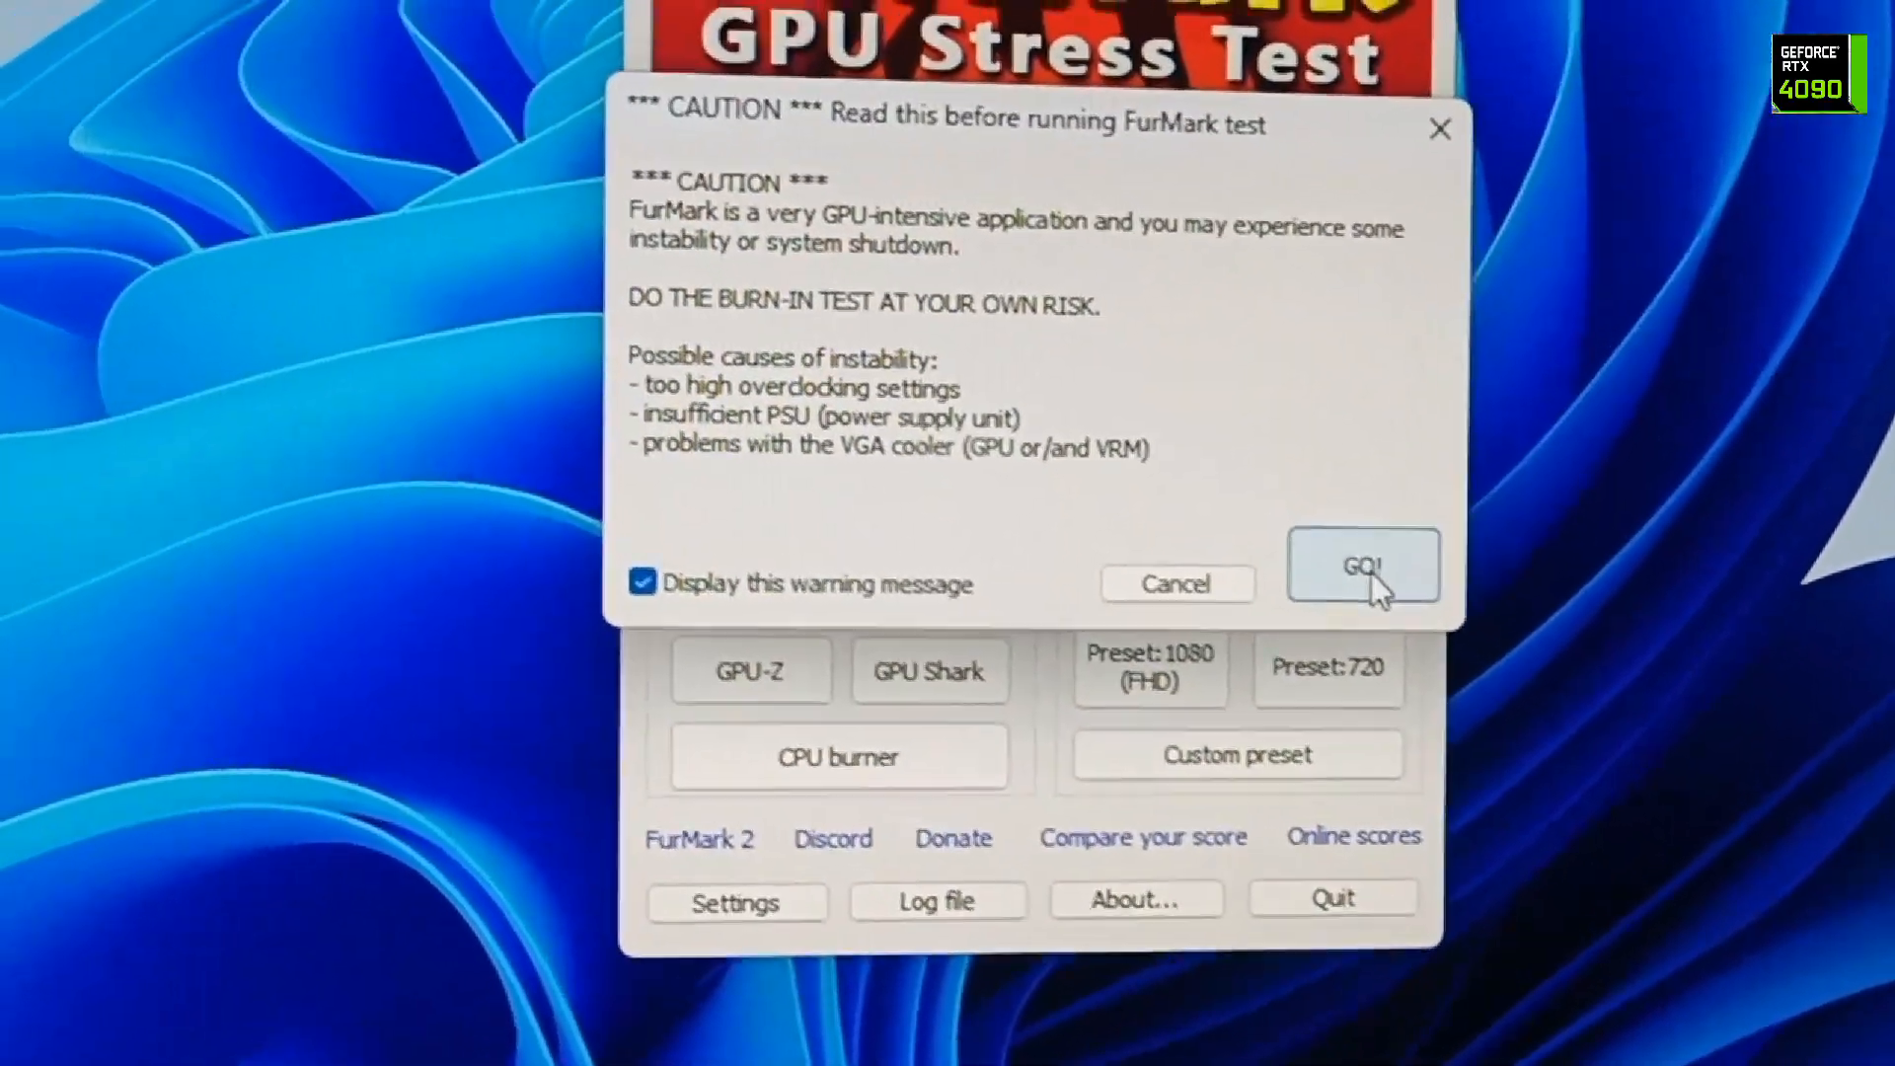
left_click(1360, 567)
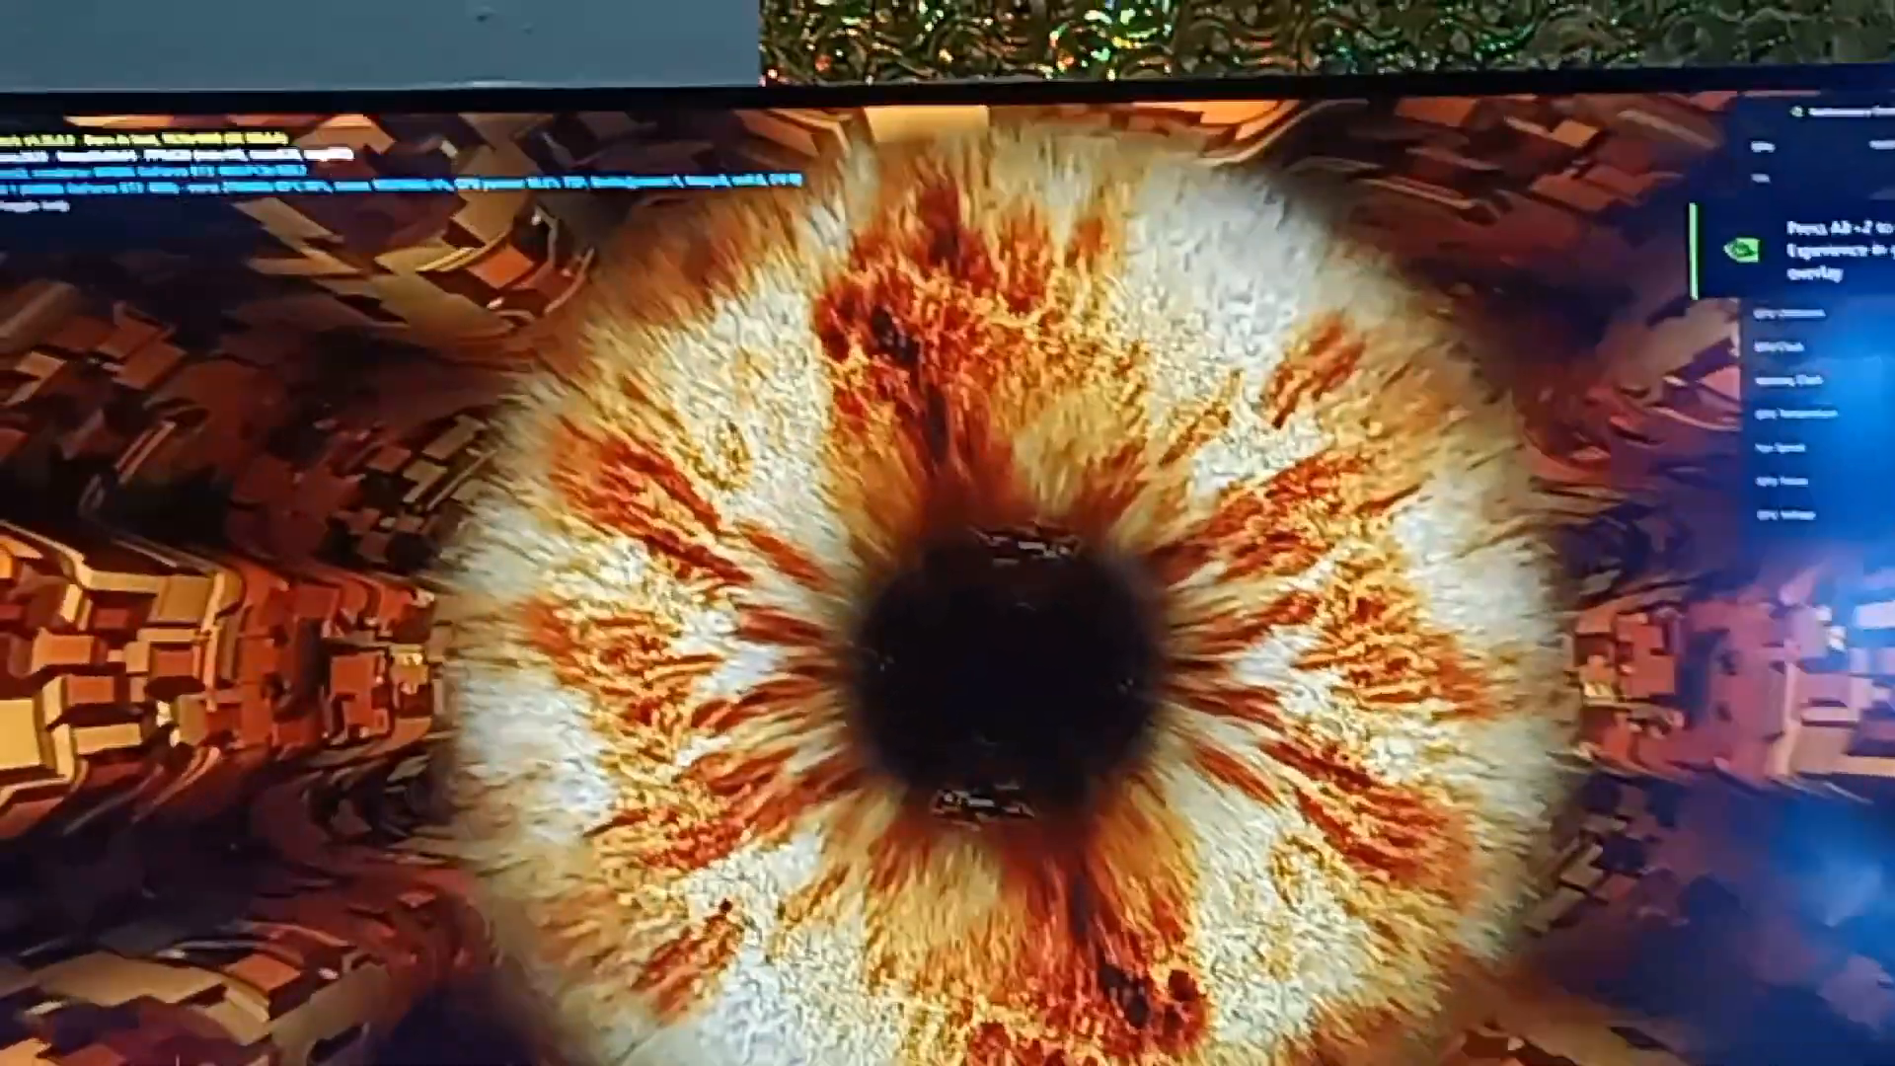